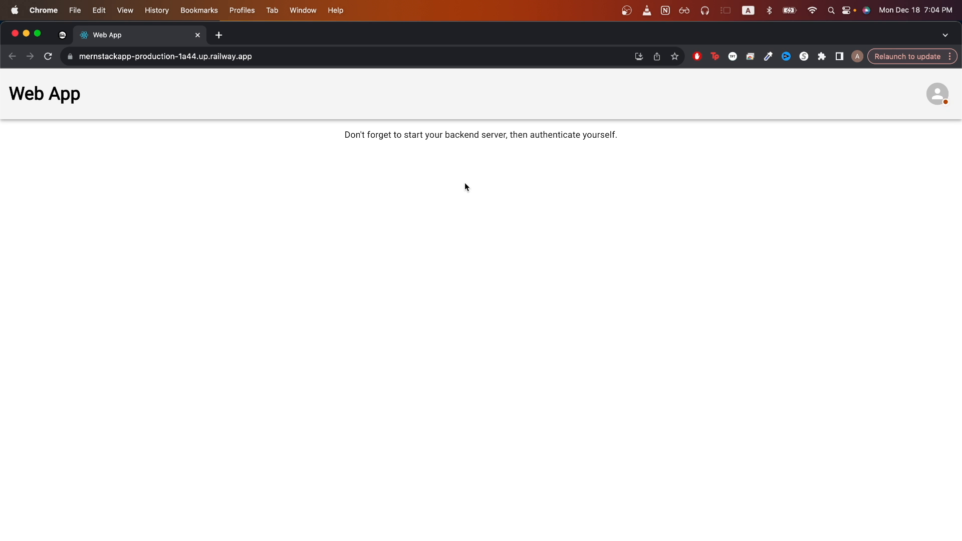
mouse_move(457, 175)
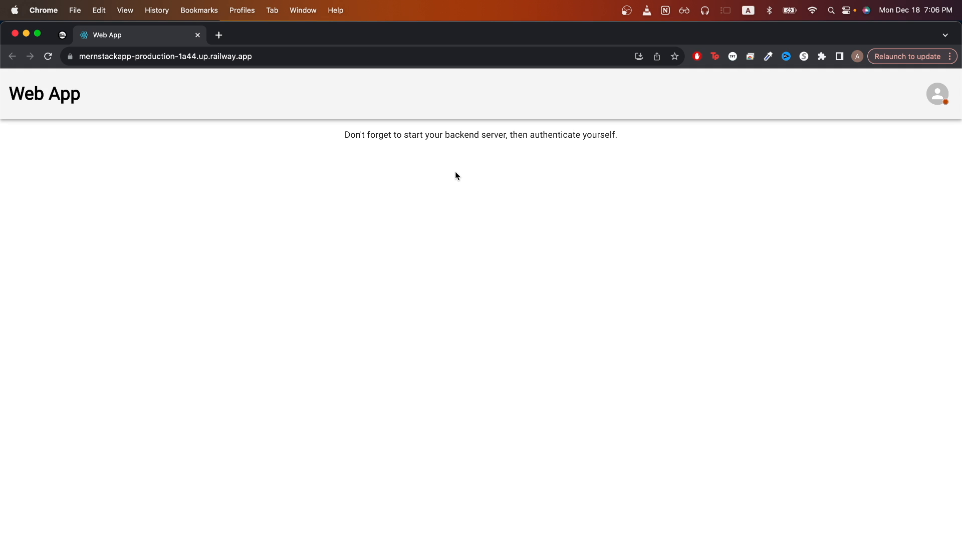
mouse_move(451, 170)
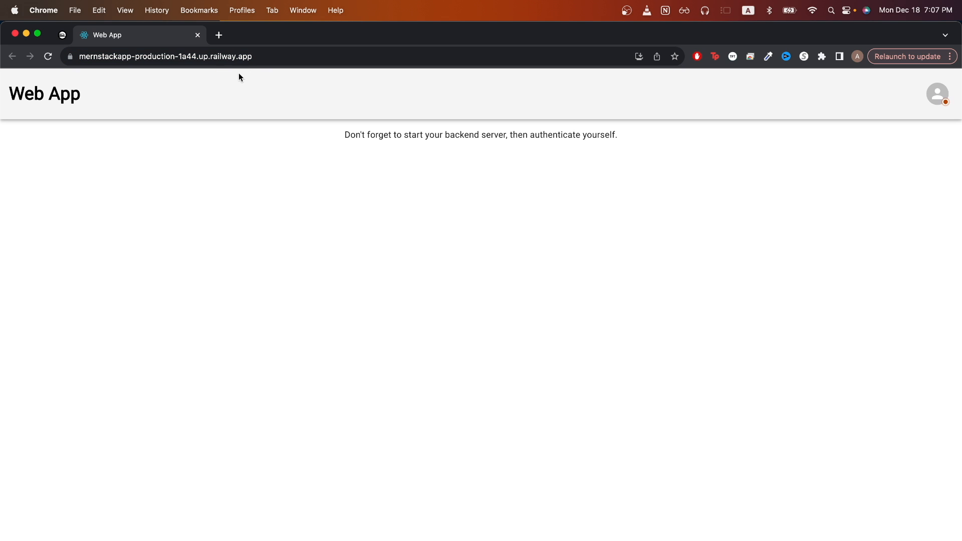
mouse_move(158, 108)
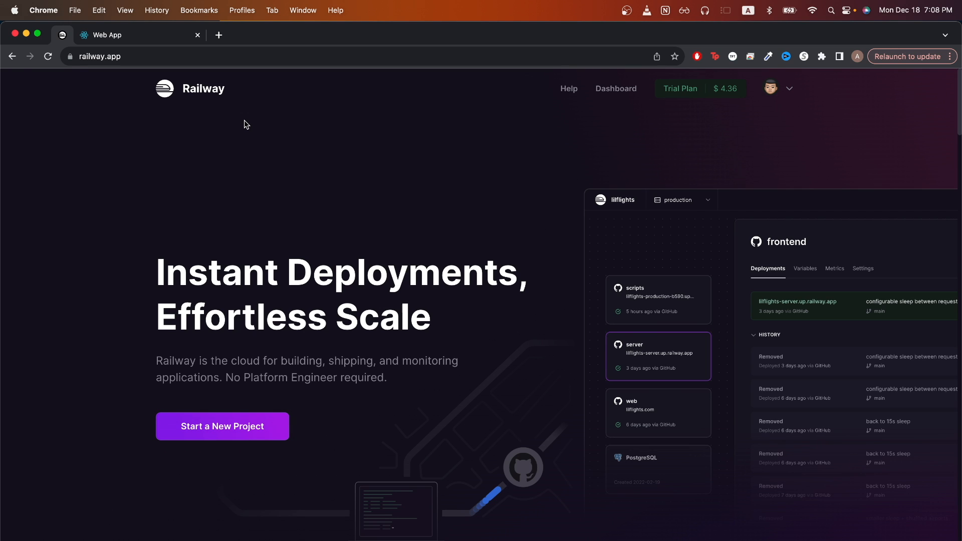
mouse_move(225, 114)
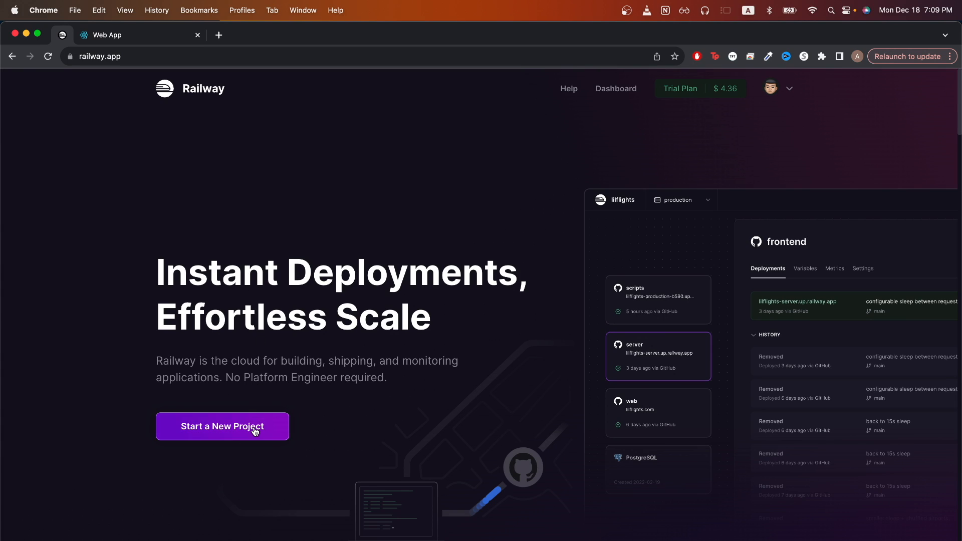
- Start a new Railway project and open the GitHub App configuration for repository access
click(222, 427)
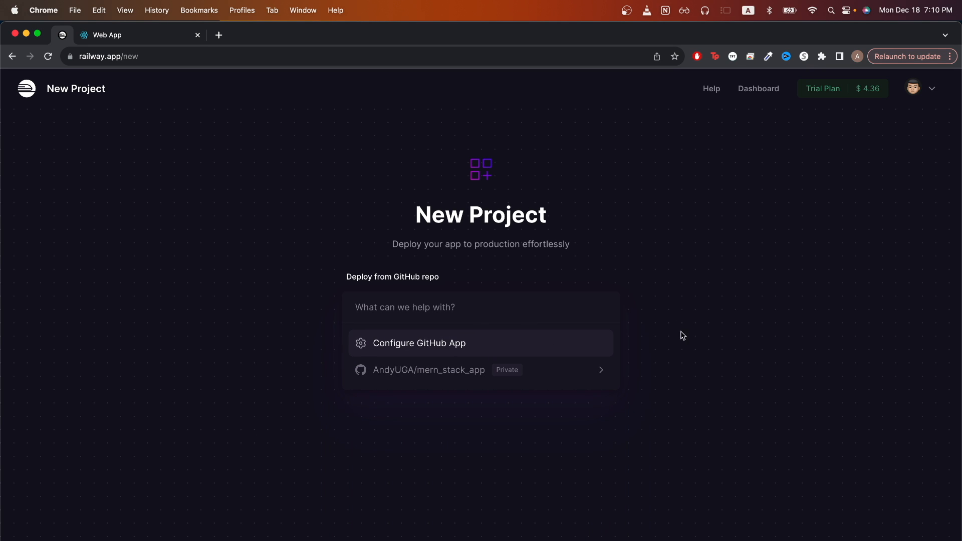
mouse_move(674, 308)
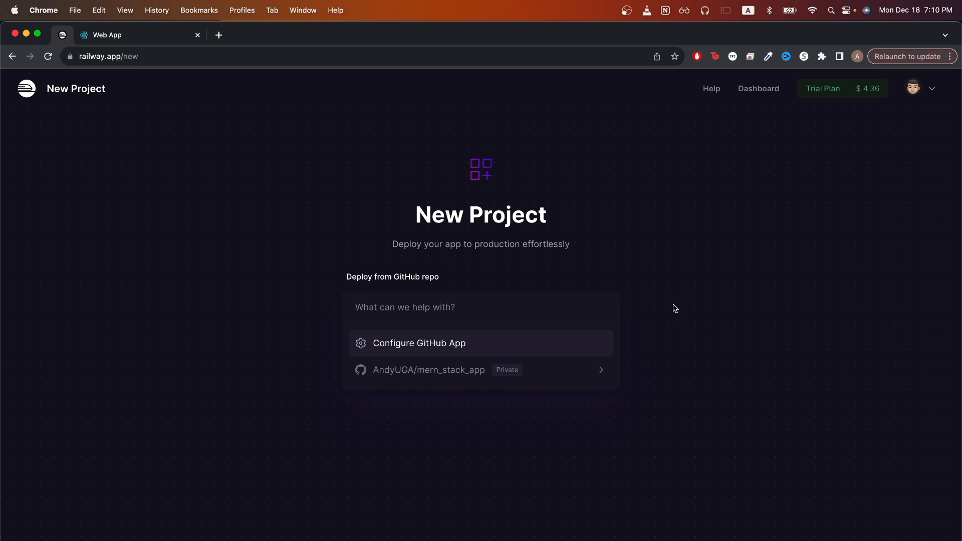
mouse_move(655, 314)
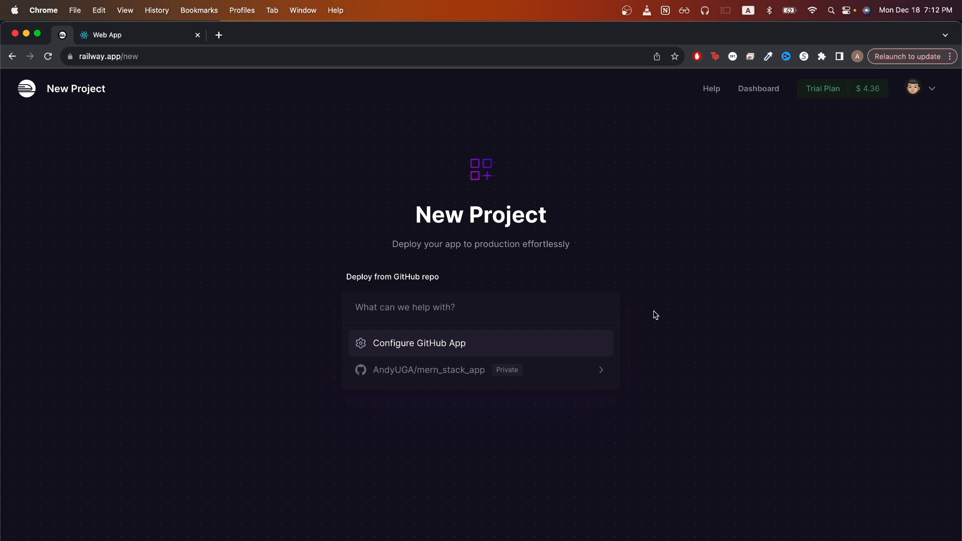
click(419, 343)
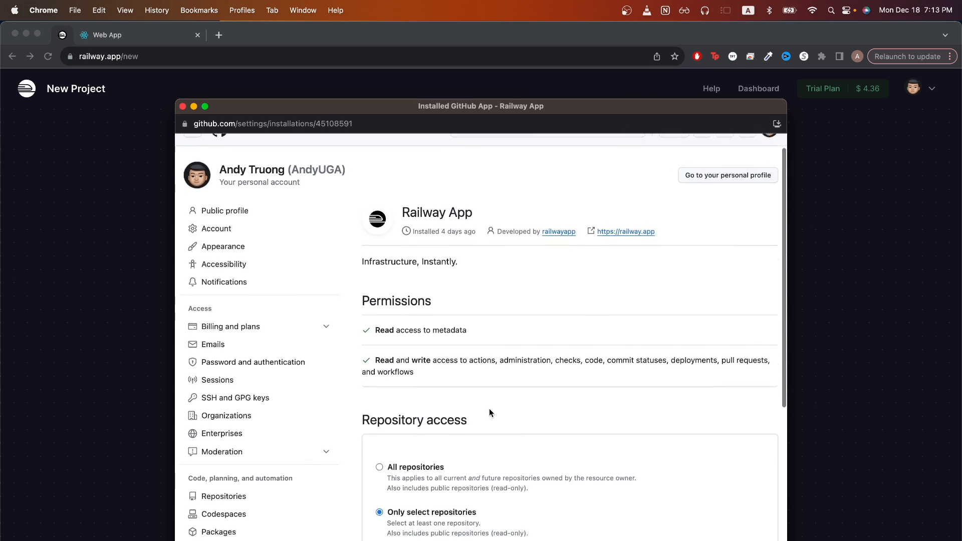
- Confirm the Railway App's repository access is limited to AndyUGA/mern_stack_app only
scroll(down, 3)
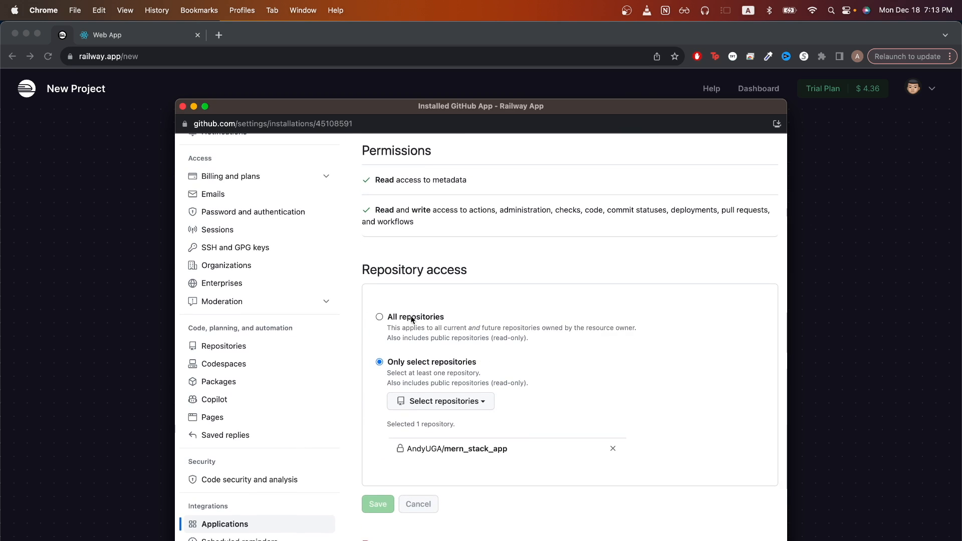
mouse_move(485, 375)
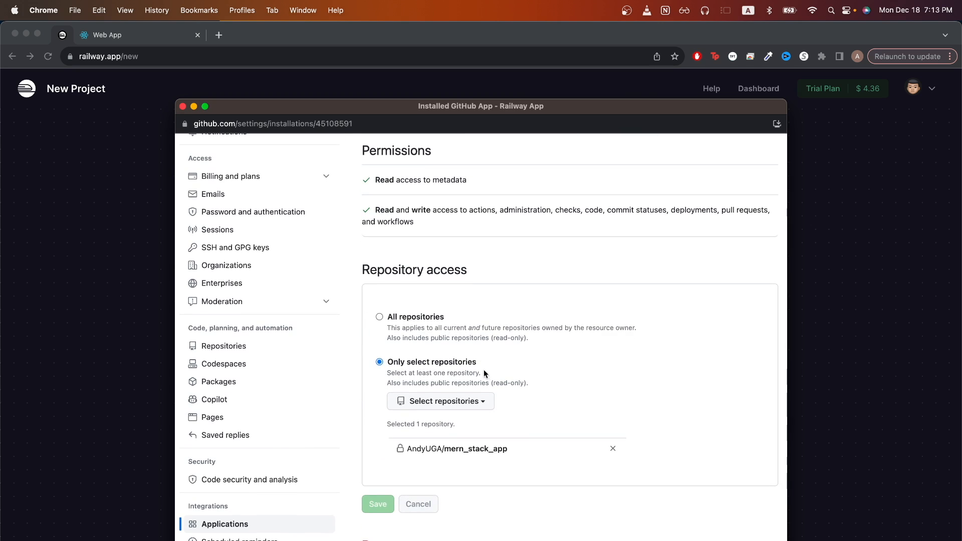
mouse_move(461, 371)
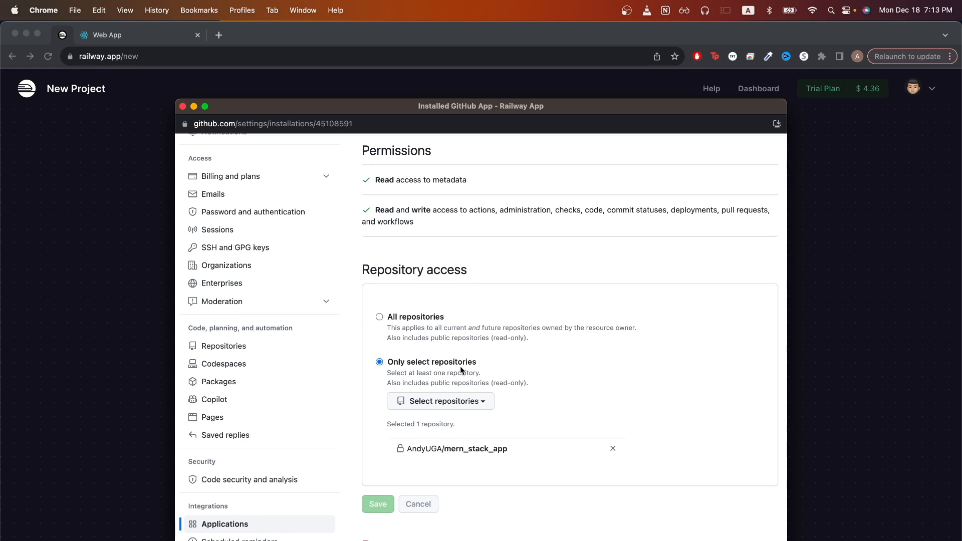
mouse_move(495, 466)
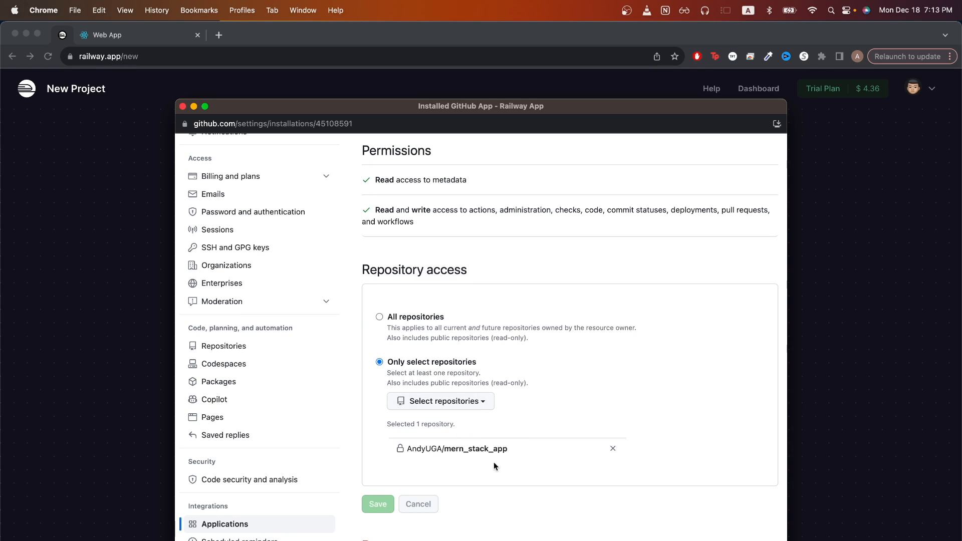
mouse_move(435, 389)
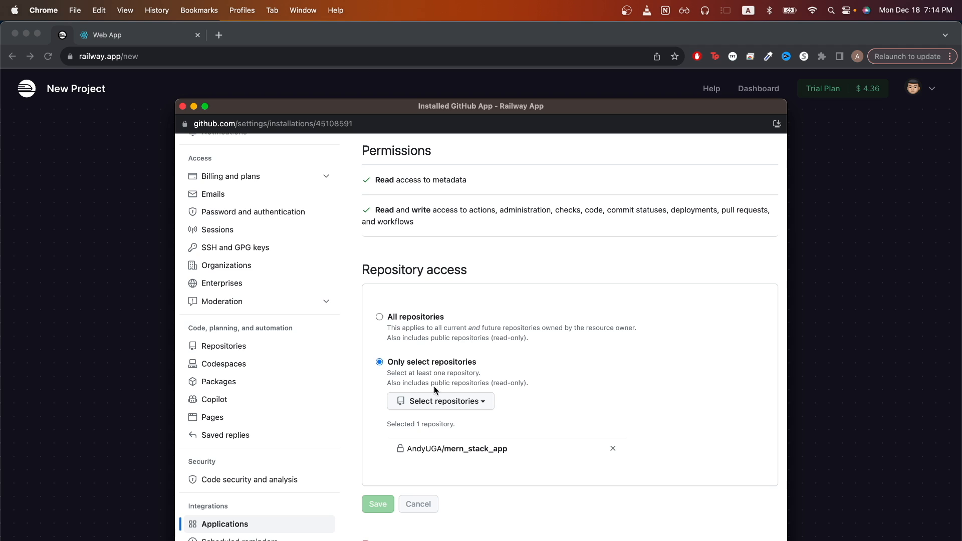
mouse_move(461, 469)
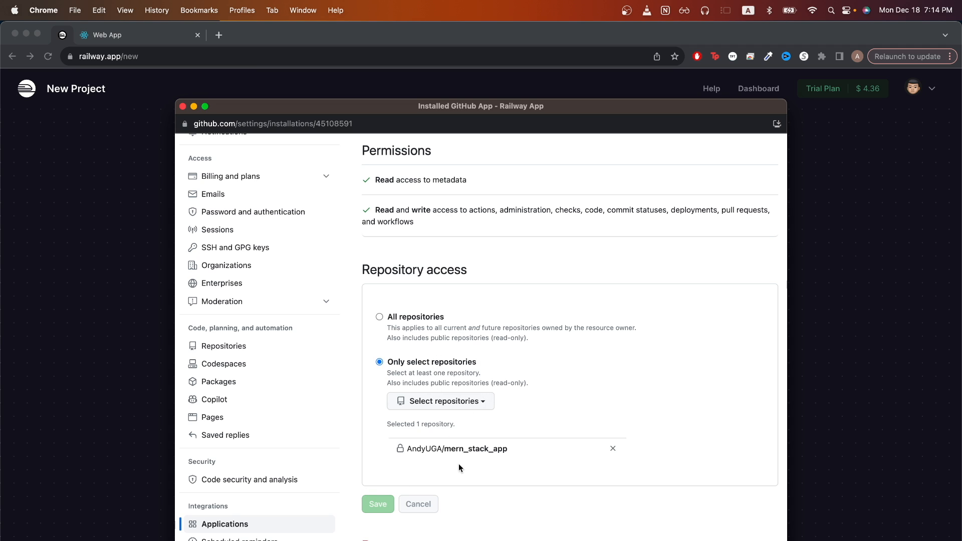
mouse_move(449, 475)
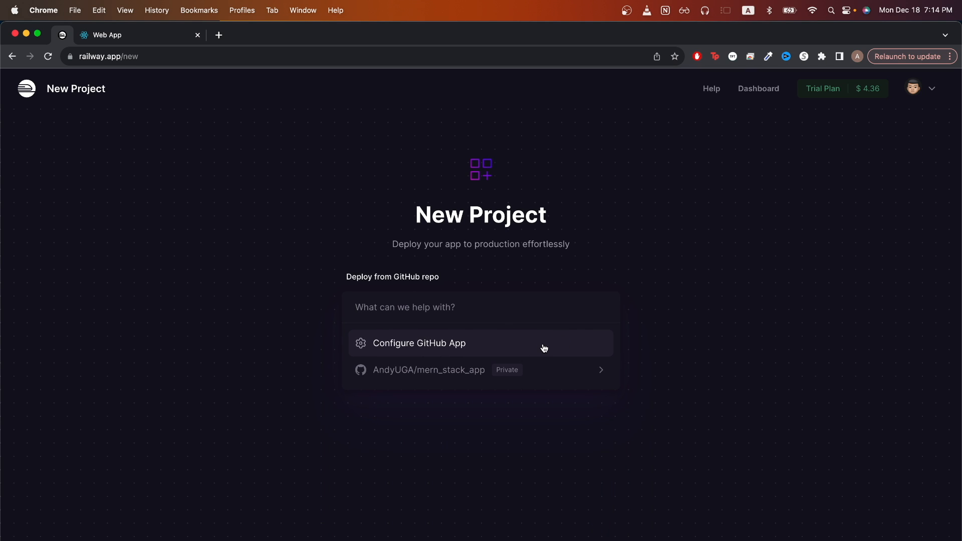
mouse_move(642, 367)
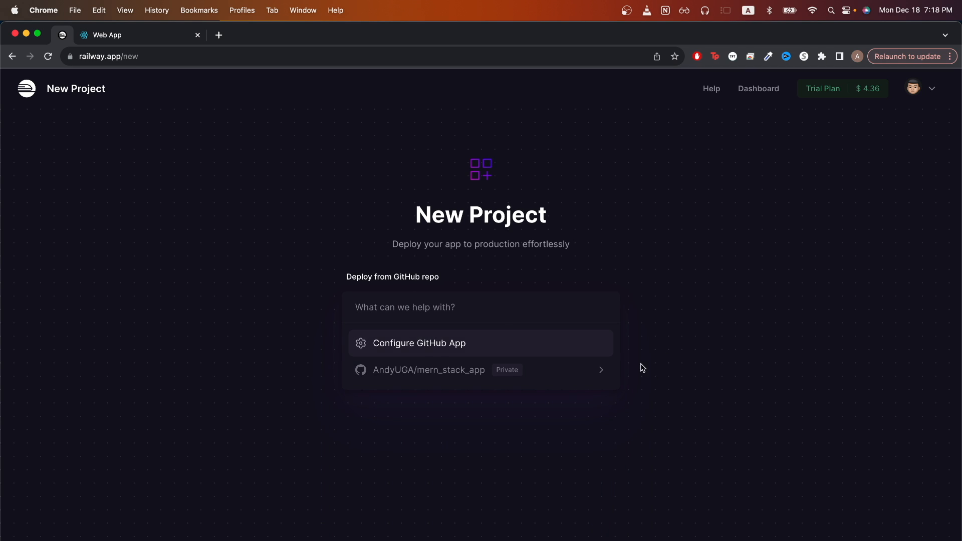
- Choose the AndyUGA/mern_stack_app repository as the new project's deployment source
click(429, 370)
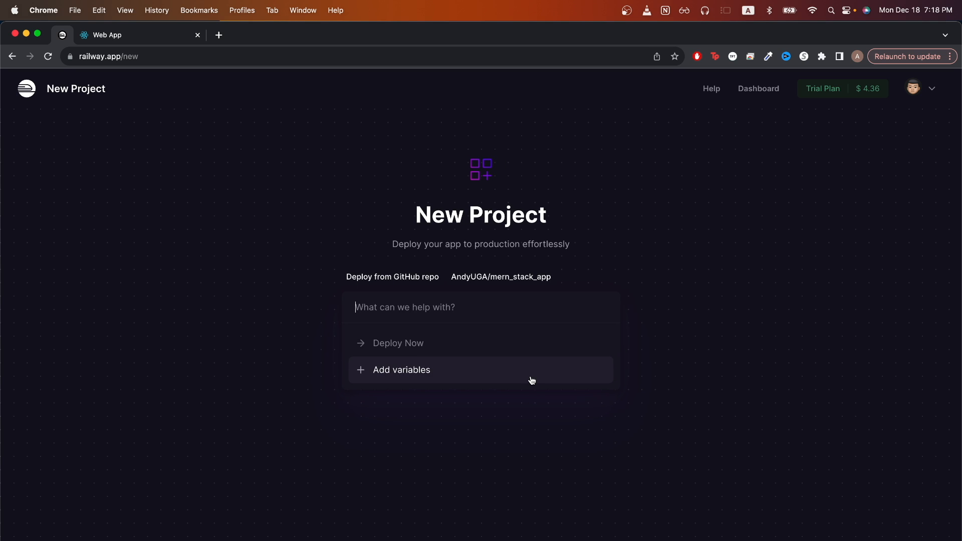
mouse_move(510, 425)
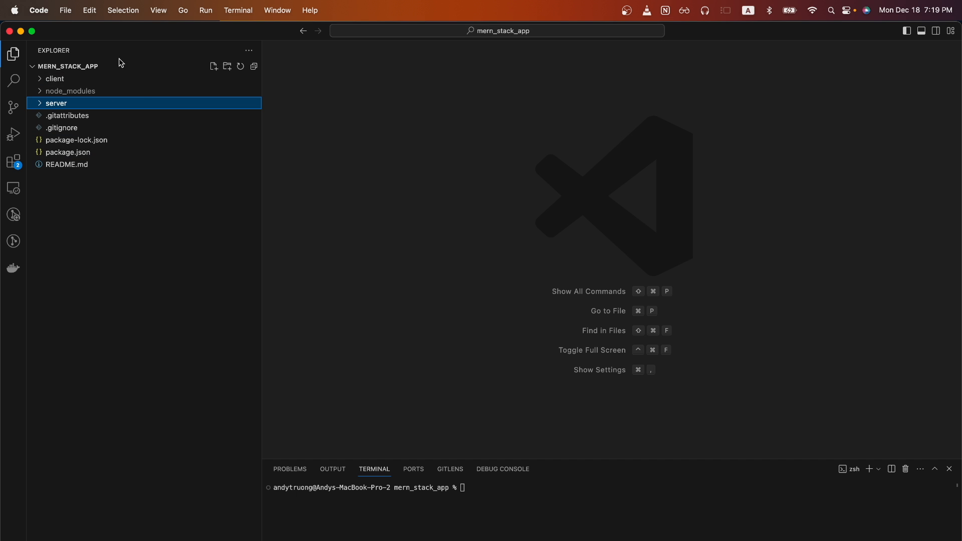
mouse_move(156, 85)
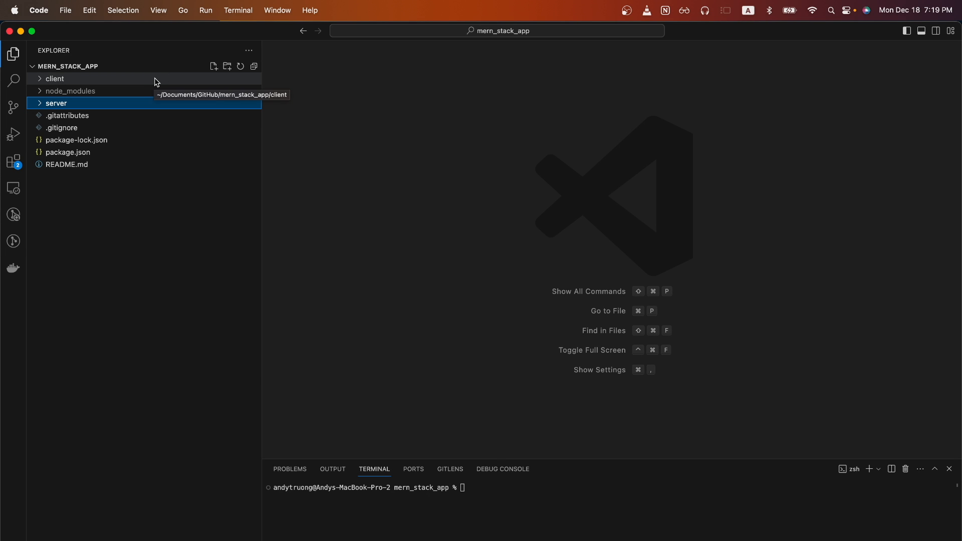
mouse_move(151, 106)
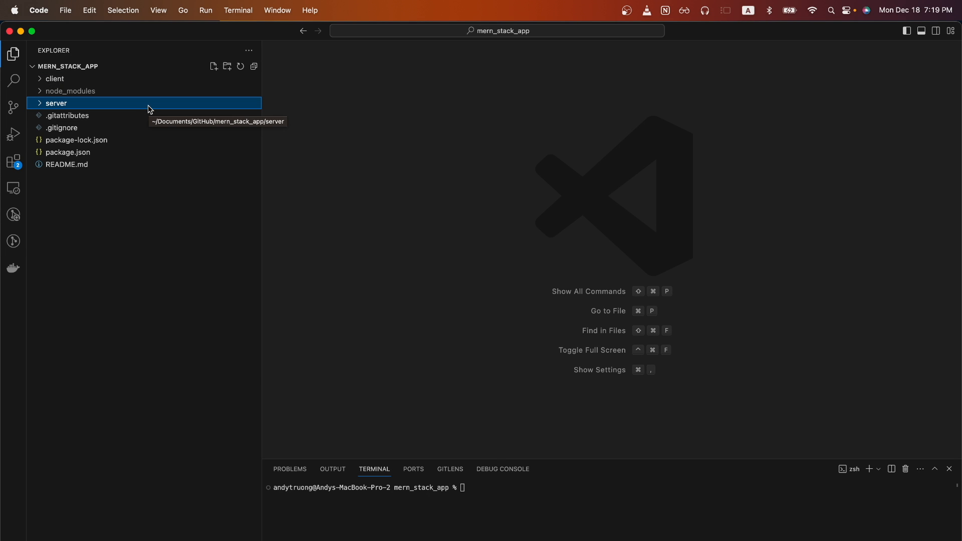
- Expand the server folder in VS Code to reveal routes, models, index.js and .env
click(56, 102)
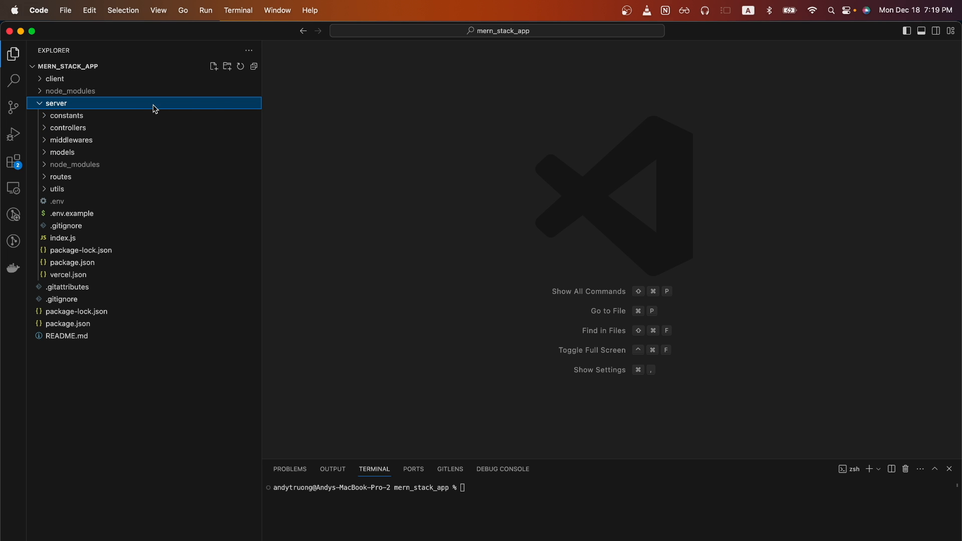
mouse_move(285, 144)
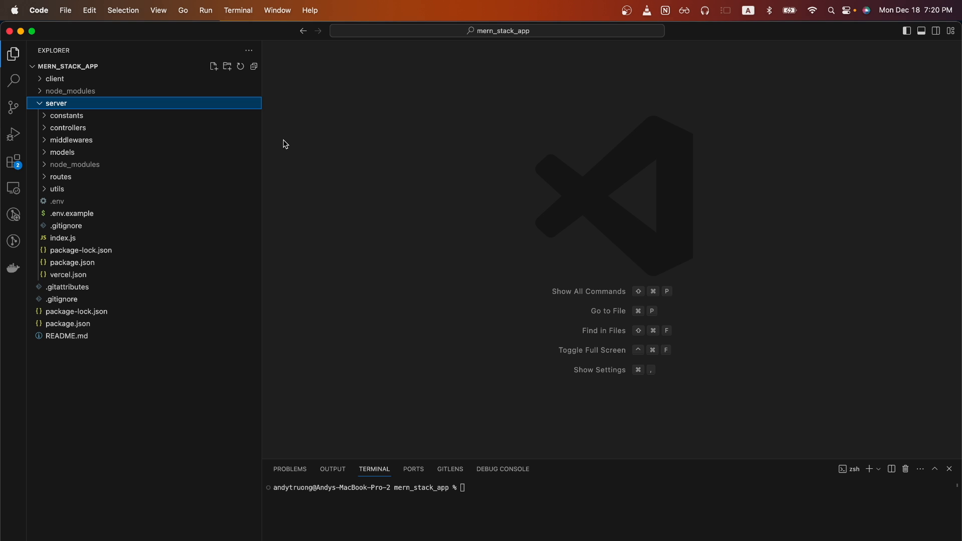
mouse_move(333, 174)
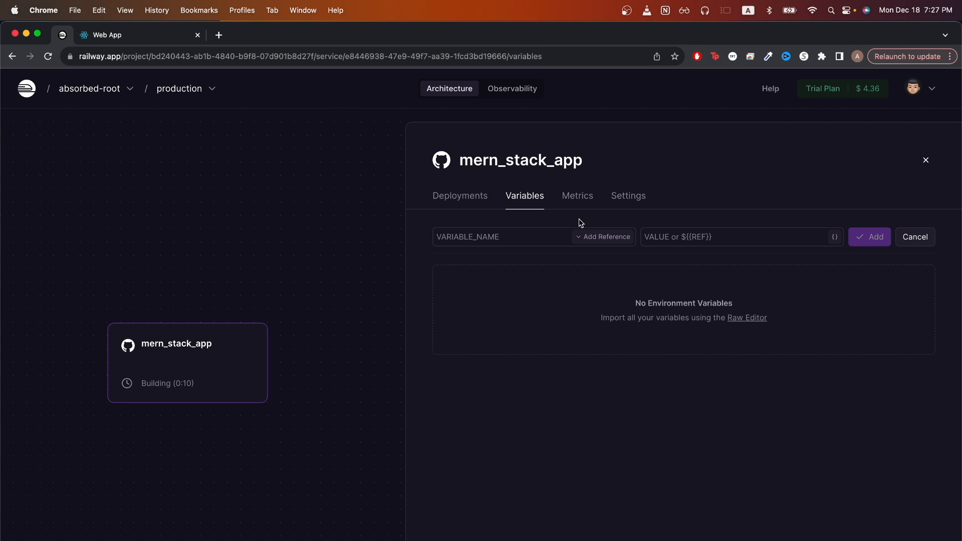
mouse_move(570, 221)
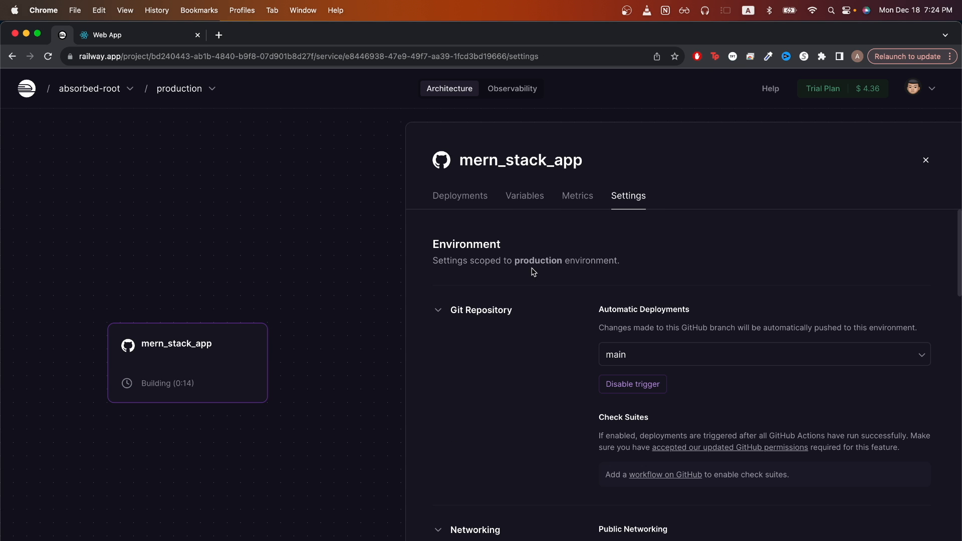
mouse_move(518, 335)
text(/)
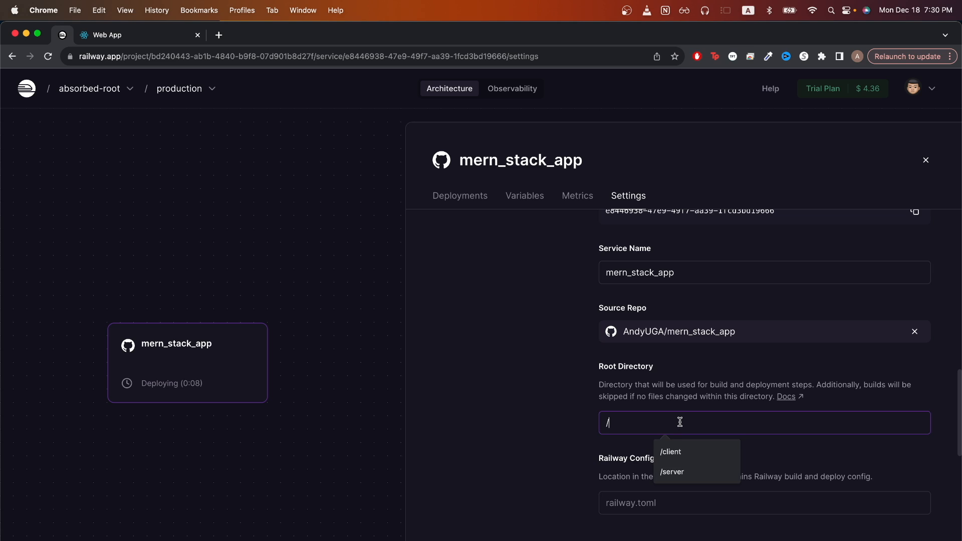
- Save /server as the mern_stack_app service's Root Directory
click(673, 472)
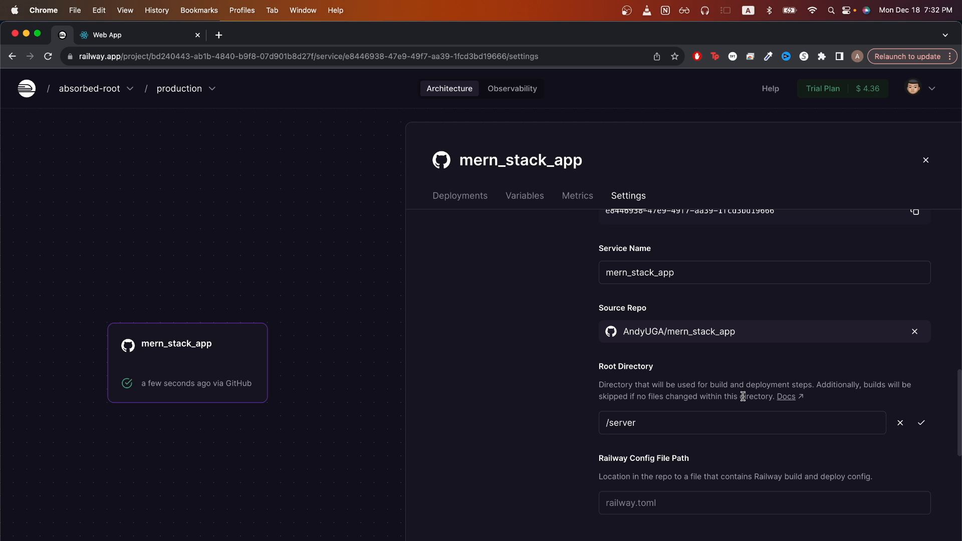
mouse_move(750, 397)
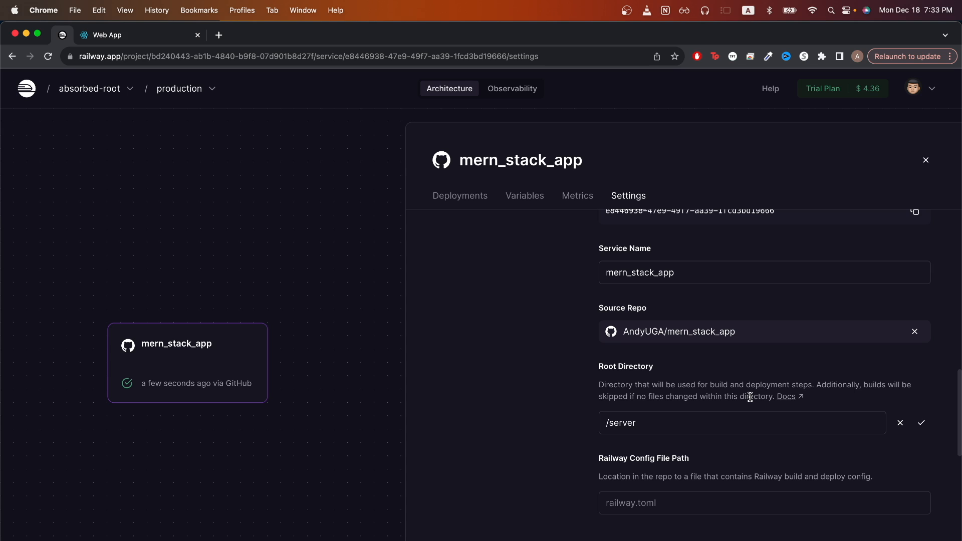
mouse_move(702, 401)
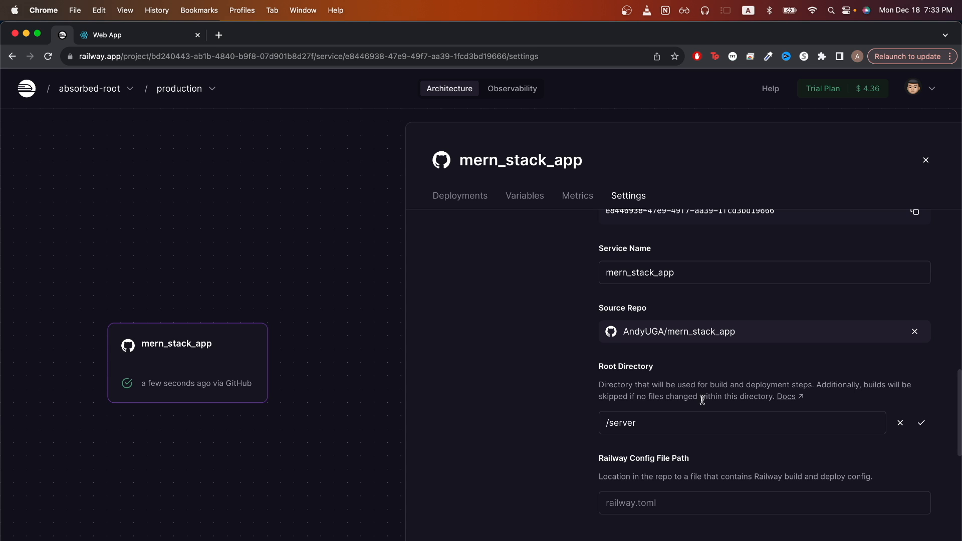
mouse_move(923, 423)
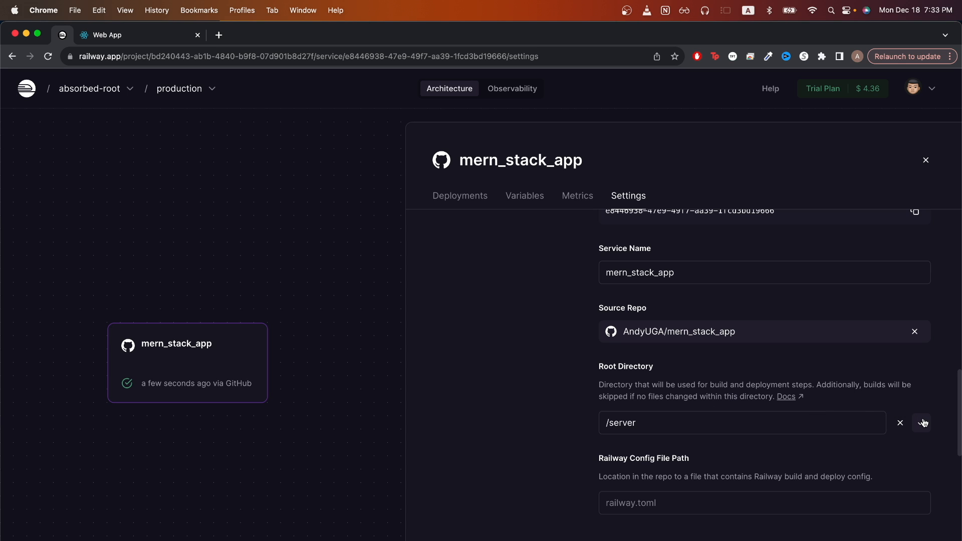
click(922, 423)
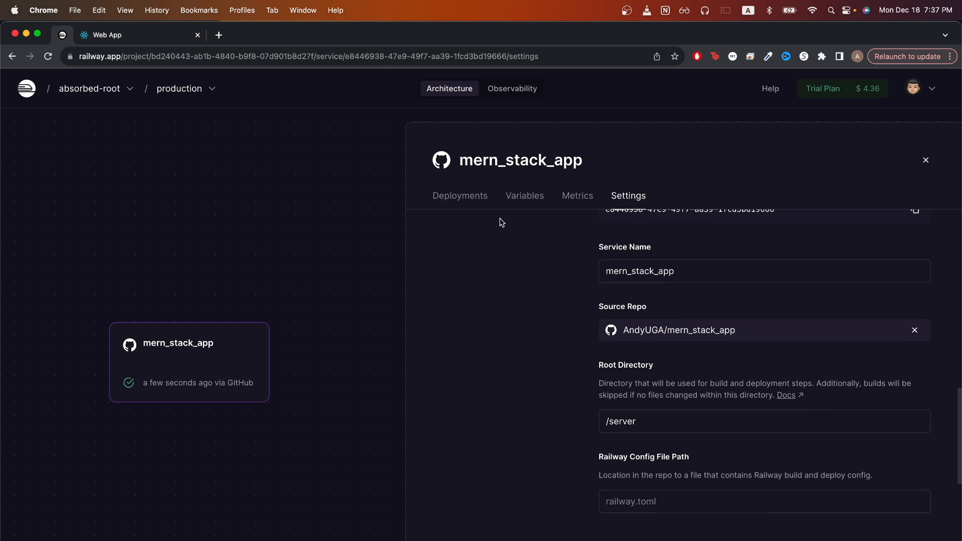
- Generate a public railway.app domain for the backend service under Networking
click(460, 196)
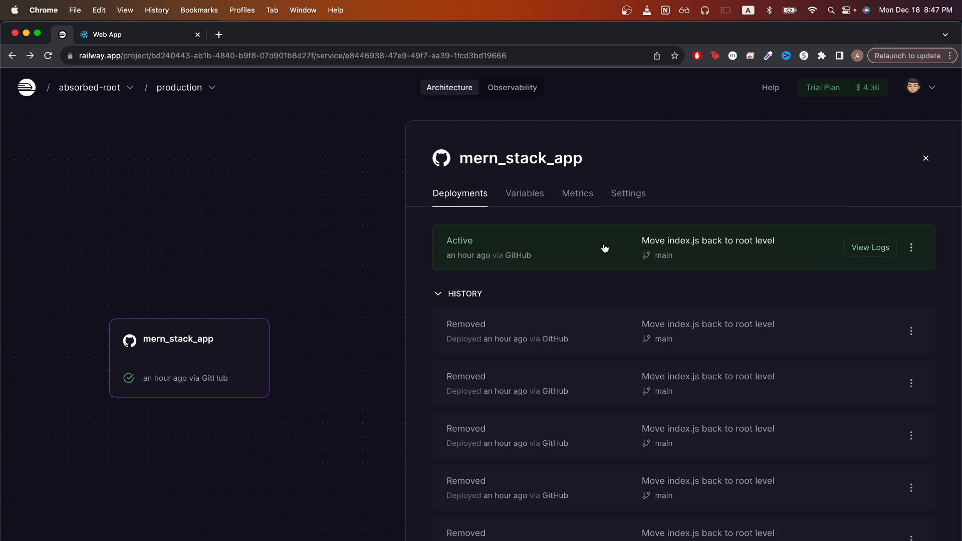
click(629, 194)
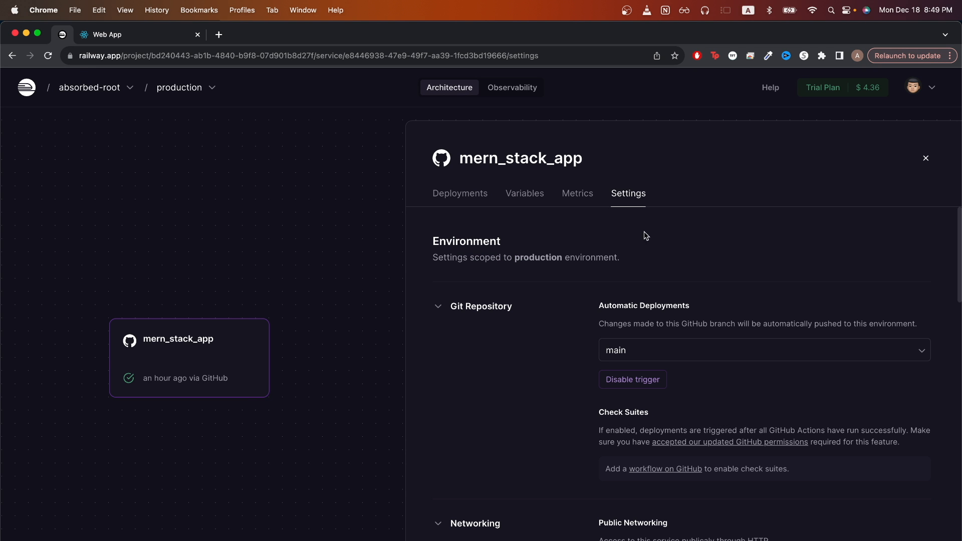
scroll(down, 3)
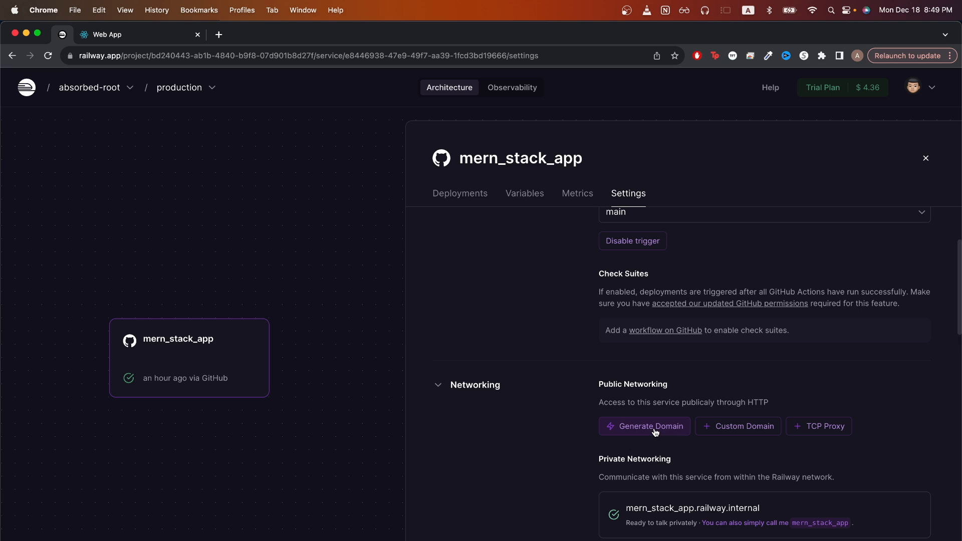
click(651, 426)
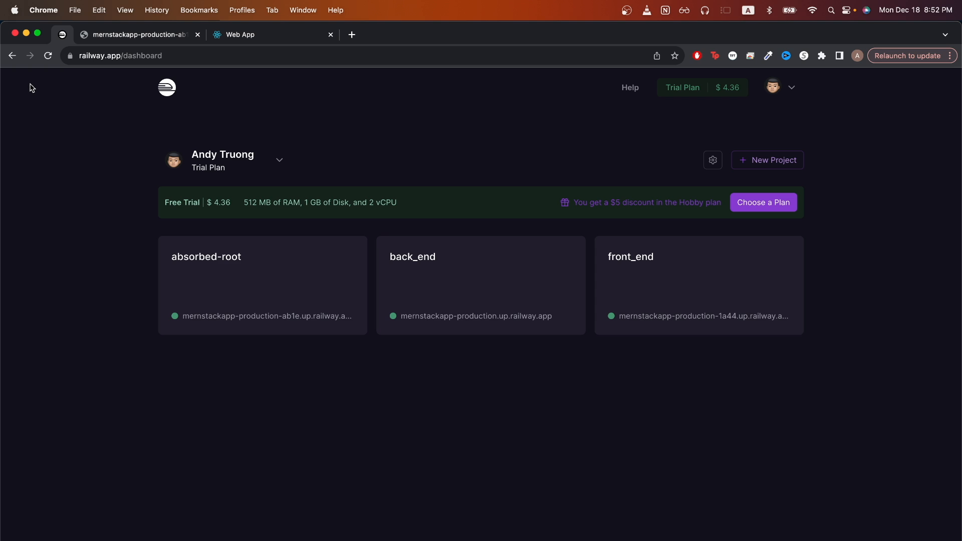
- Create a second project from the AndyUGA/mern_stack_app GitHub repo and begin adding variables
click(768, 159)
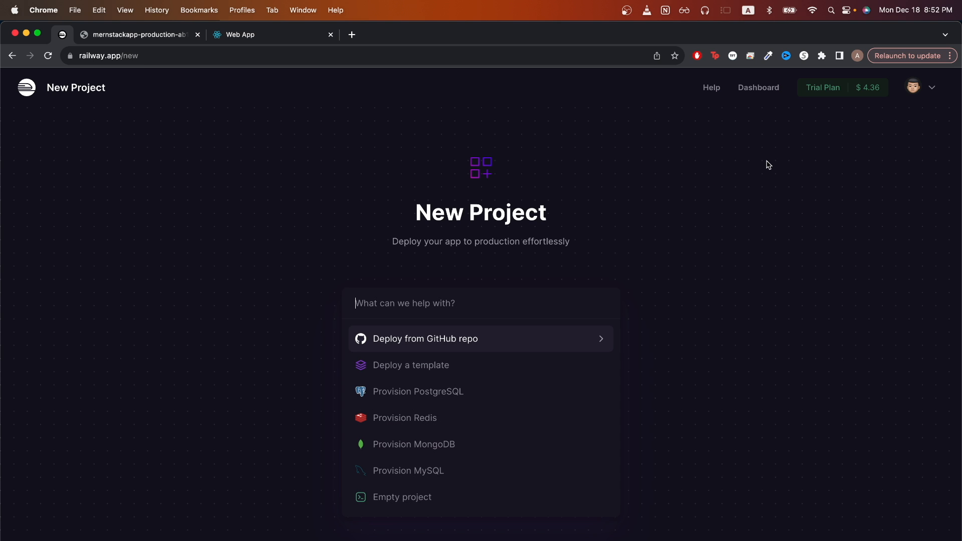
click(426, 338)
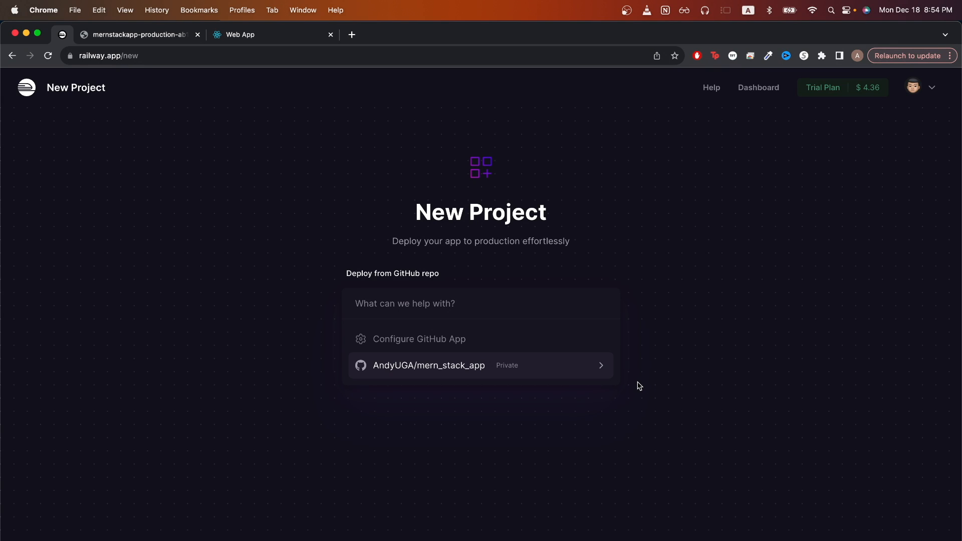
click(429, 365)
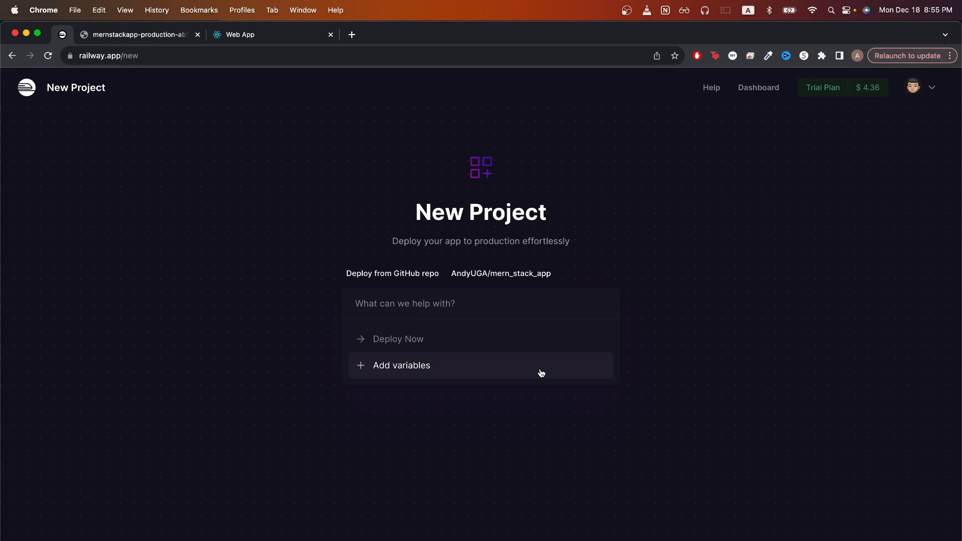
click(401, 365)
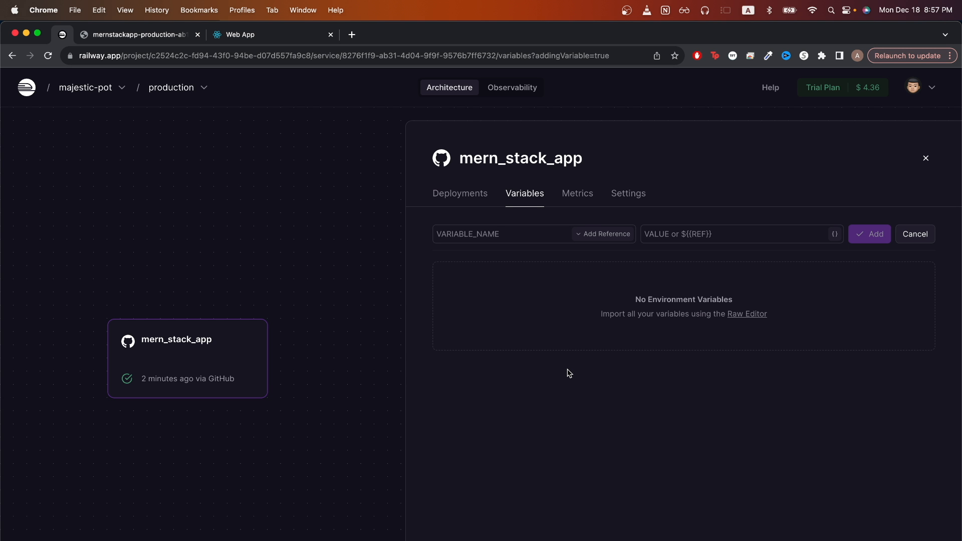
- Add variables REACT_APP_BACKEND_URL and NODE_OPTIONS = --openssl-legacy-provider to the frontend service
click(870, 235)
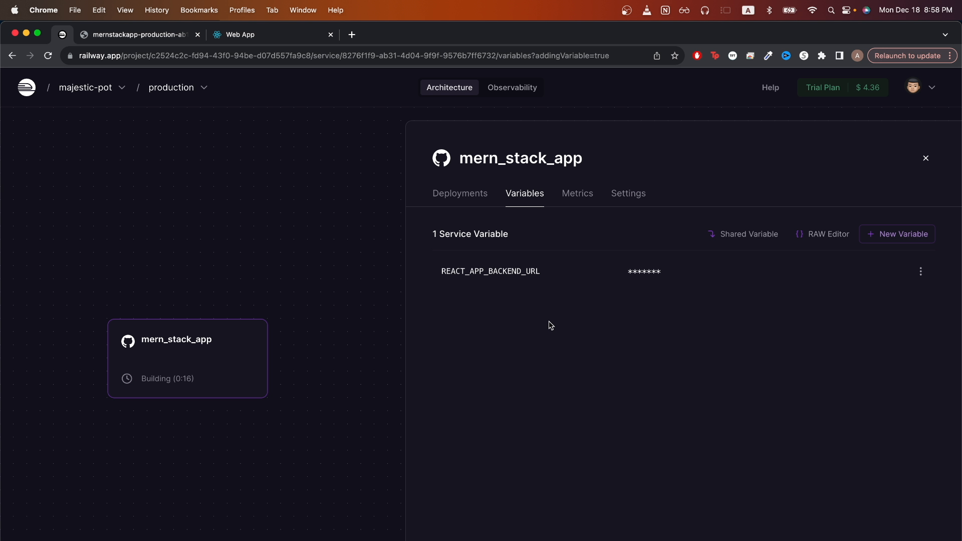
click(897, 234)
text(NODE_OPTIONS)
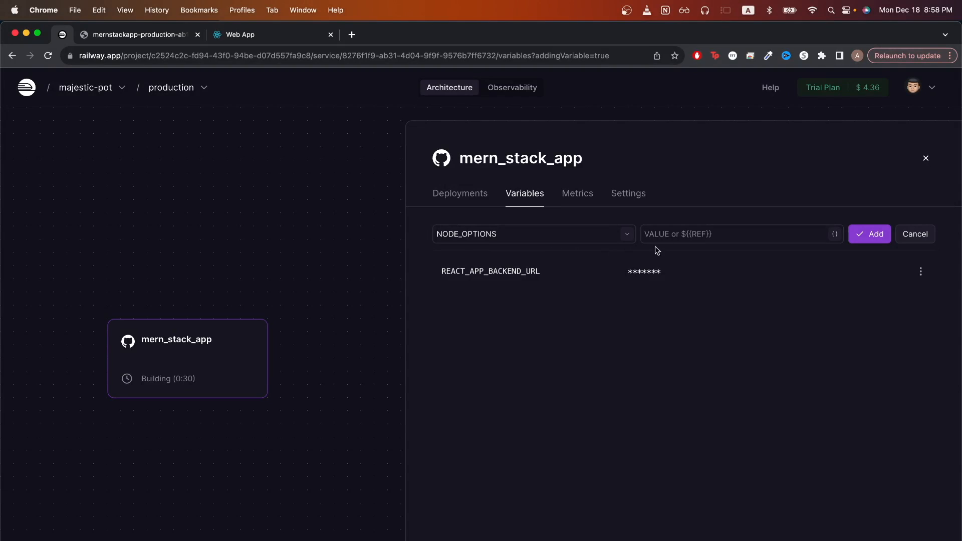
text(--openssl-legacy-provider)
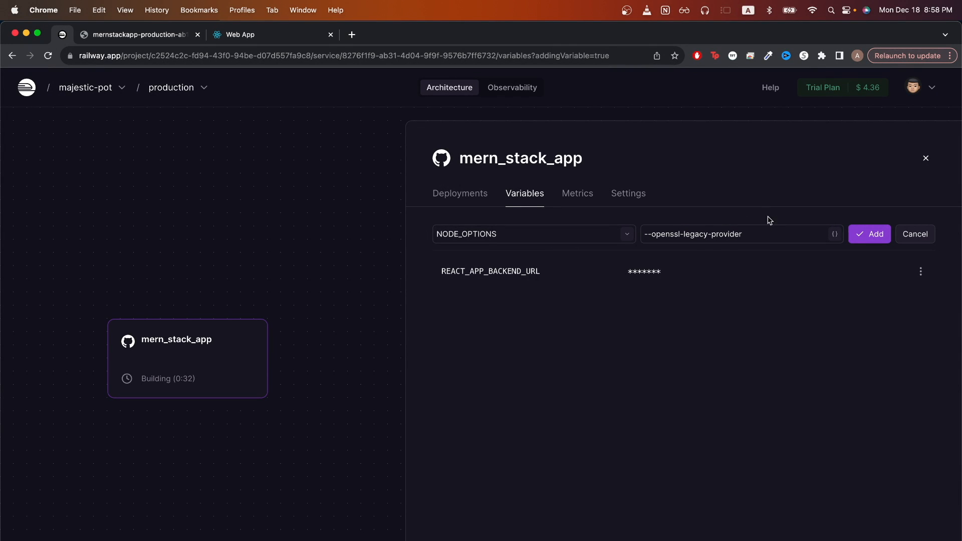
click(870, 235)
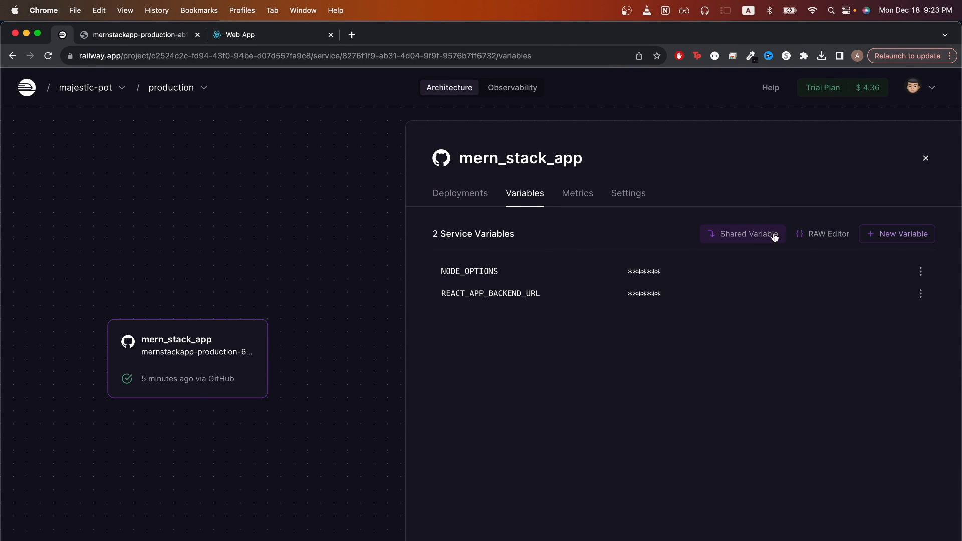
click(629, 194)
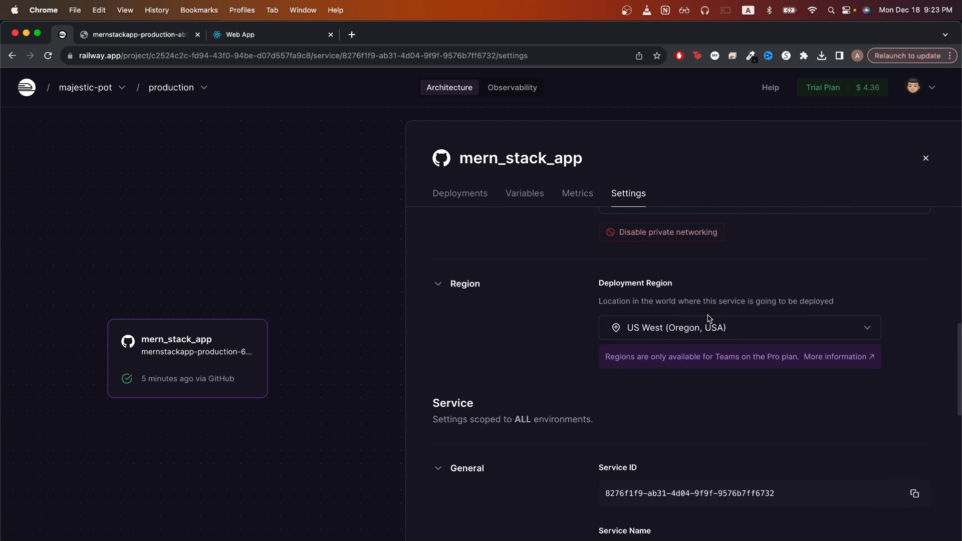
- Save /client as the frontend's Root Directory and load the deployed site from its Railway domain
scroll(down, 3)
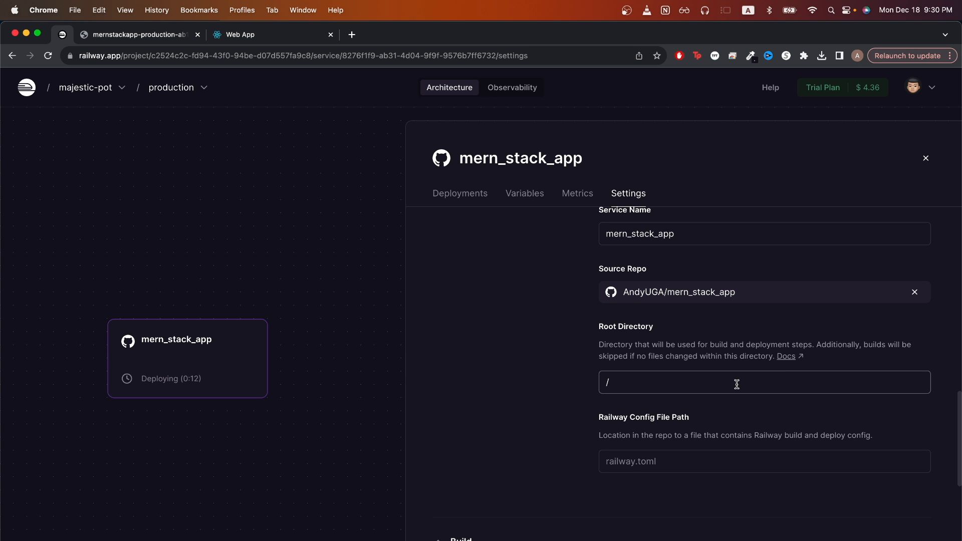
text(client)
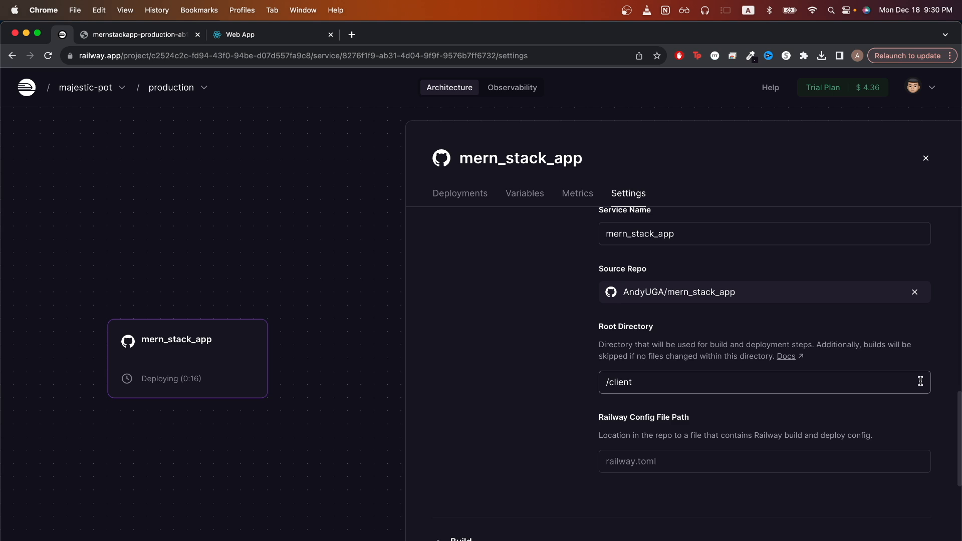
click(460, 194)
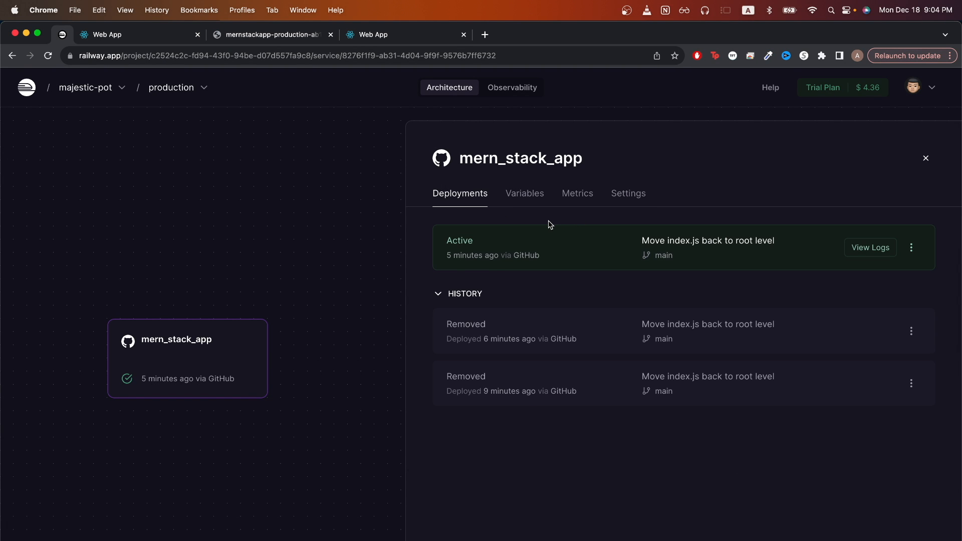
click(629, 193)
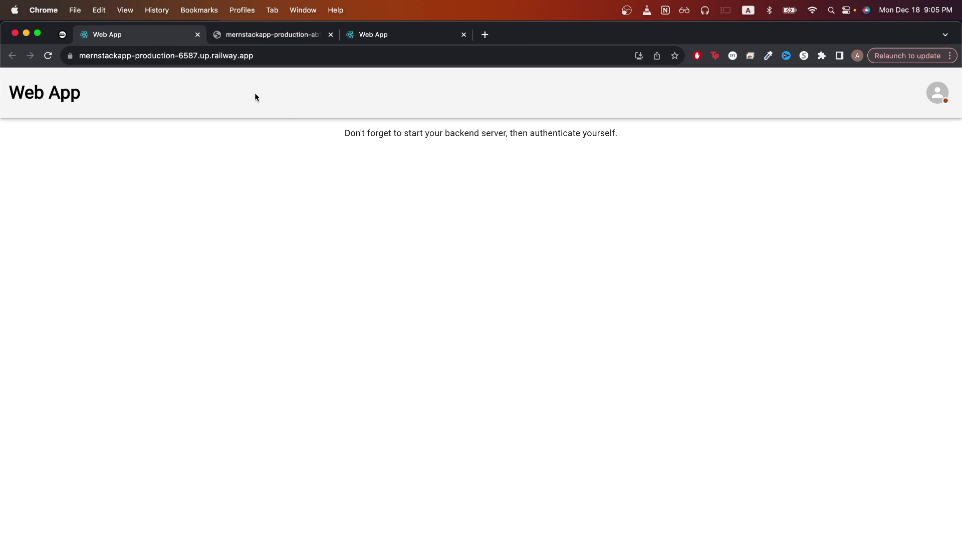
mouse_move(561, 183)
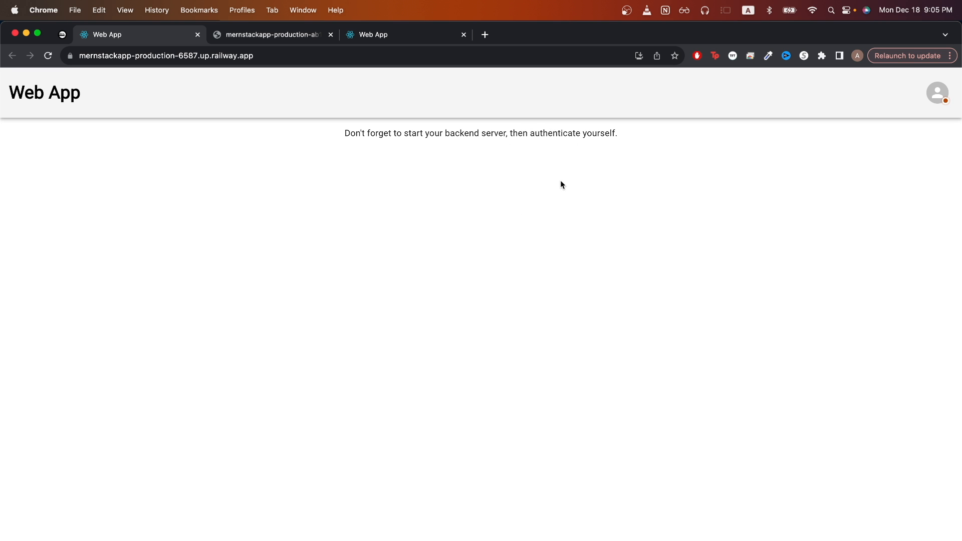
mouse_move(597, 187)
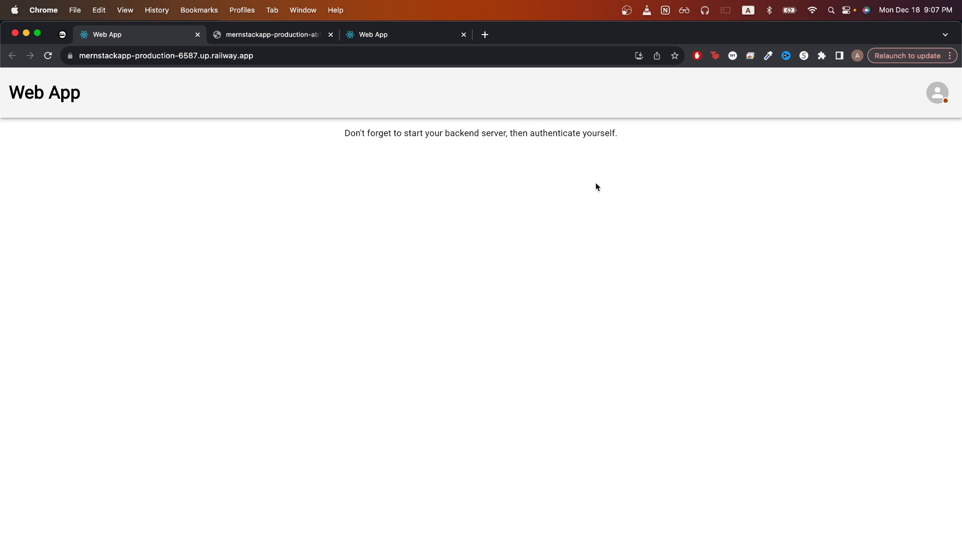